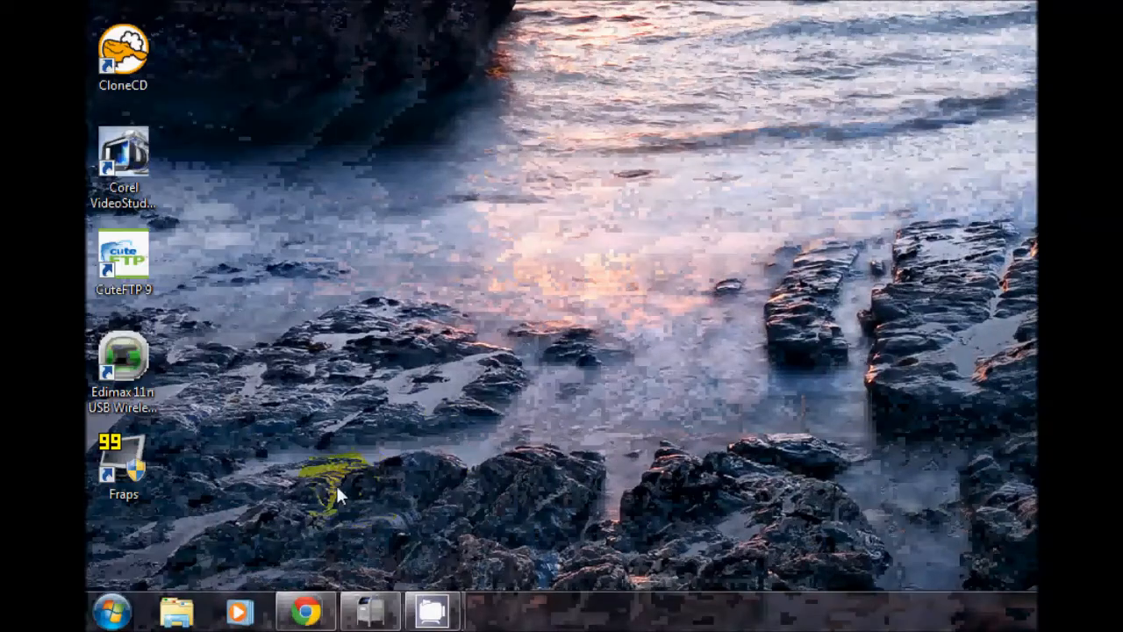
Search the Start Menu for 'power' to list Power Options among matching settings
left_click(110, 612)
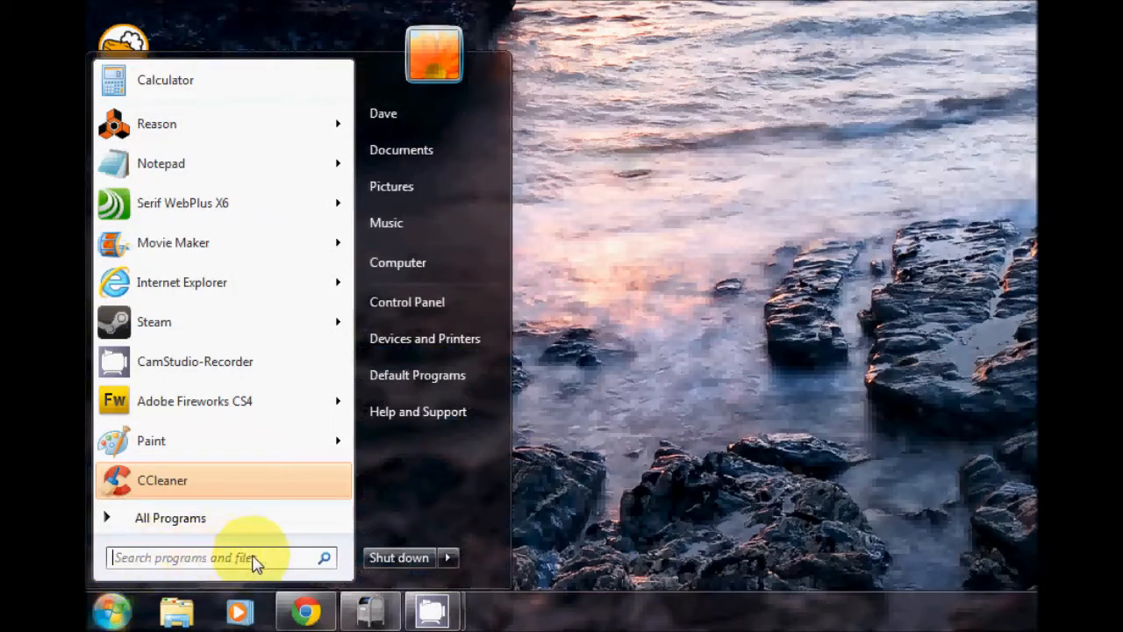
left_click(220, 557)
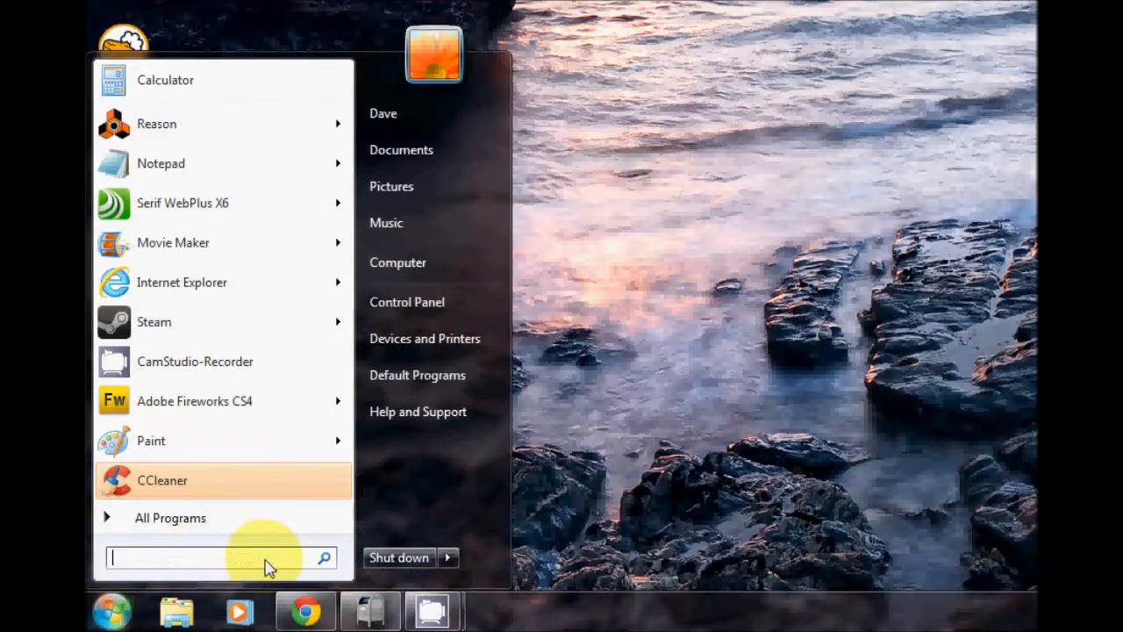
type("power")
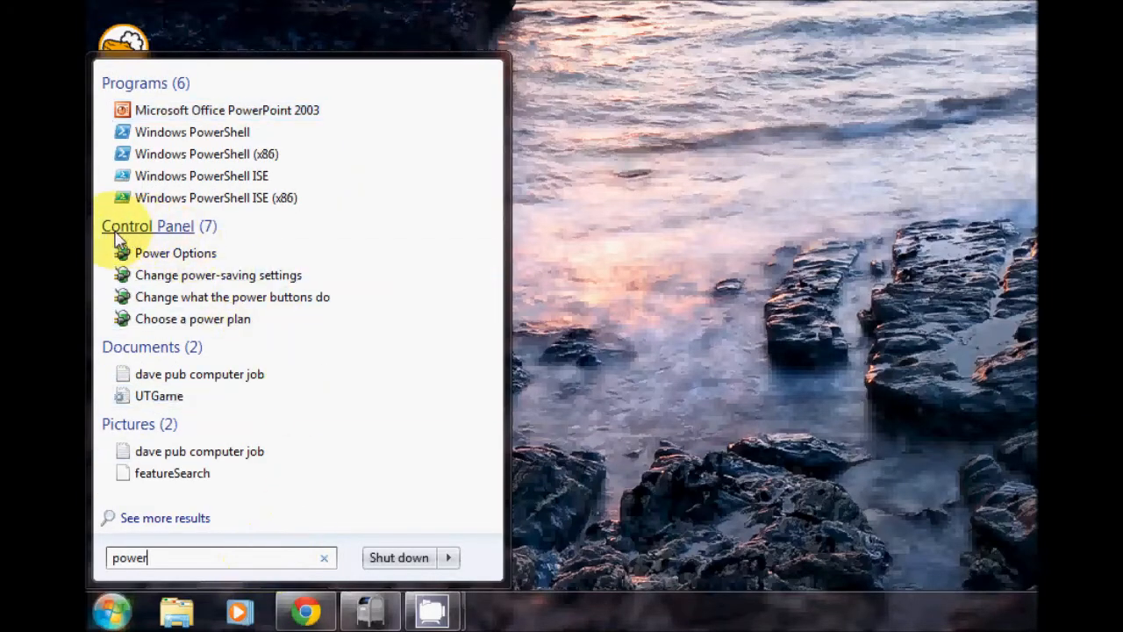
mouse_move(175, 253)
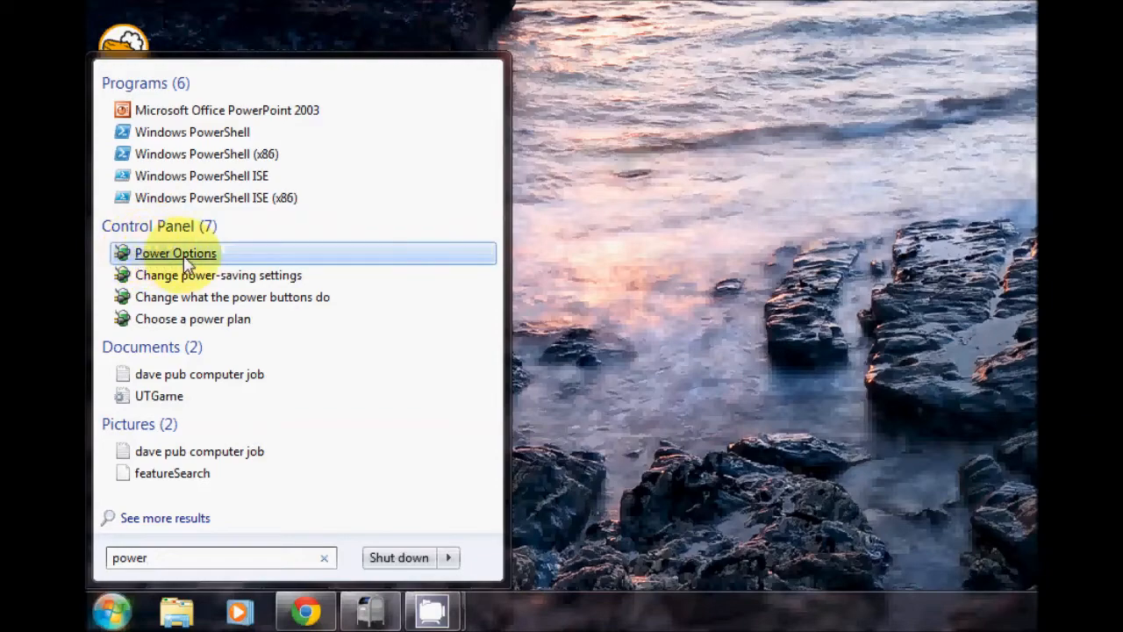
Open Power Options, switch briefly to the Power saver plan, then restore Balanced as active
left_click(174, 253)
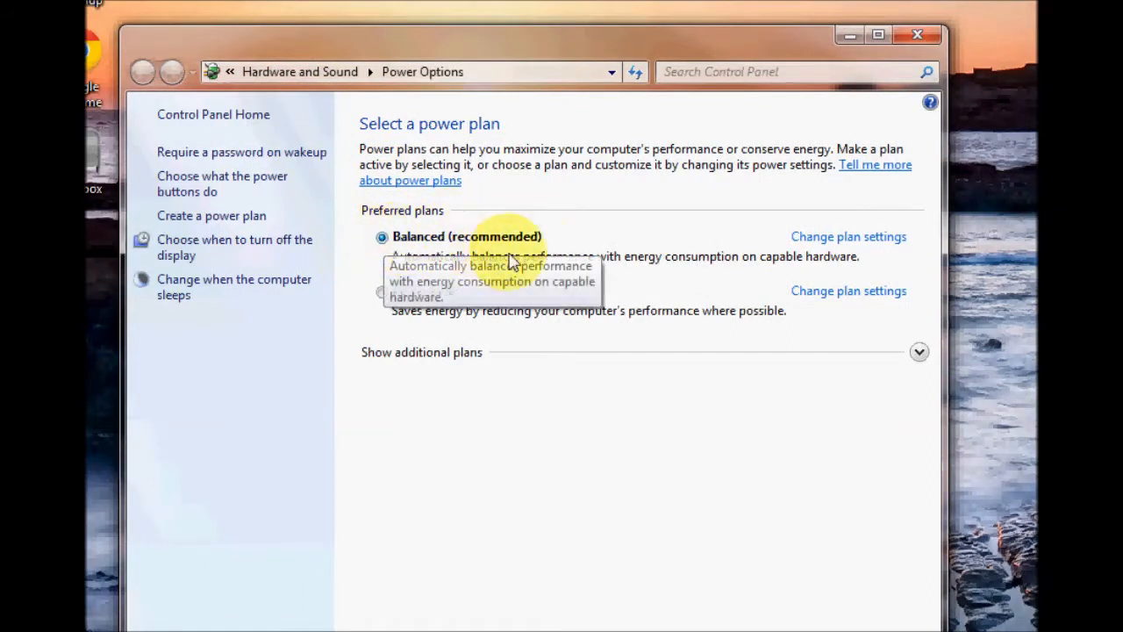
mouse_move(430, 269)
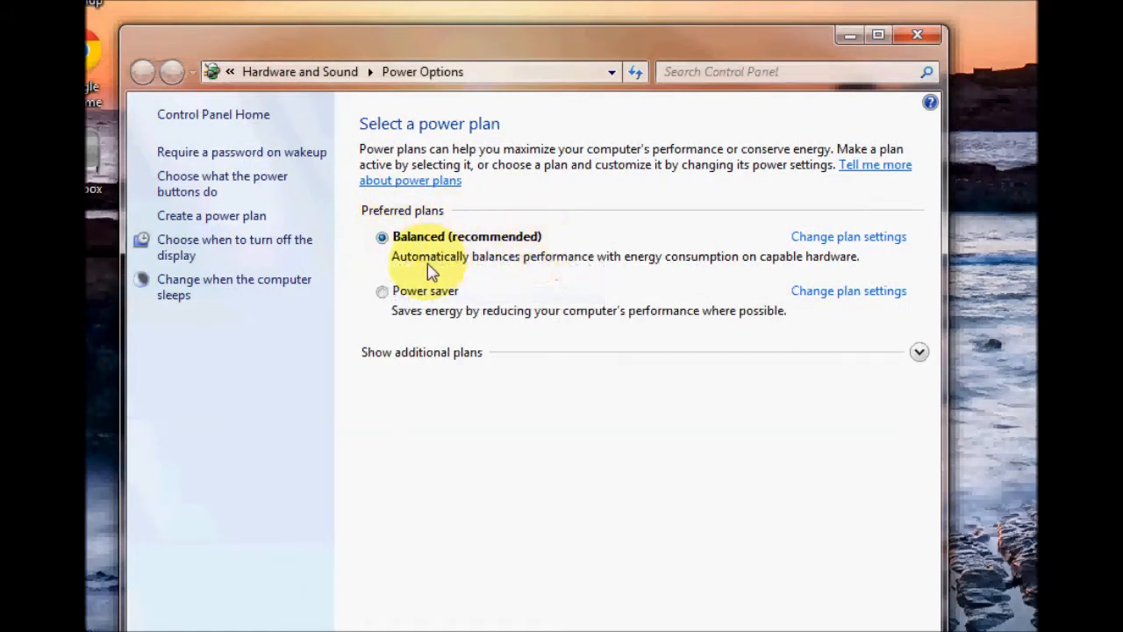
mouse_move(518, 273)
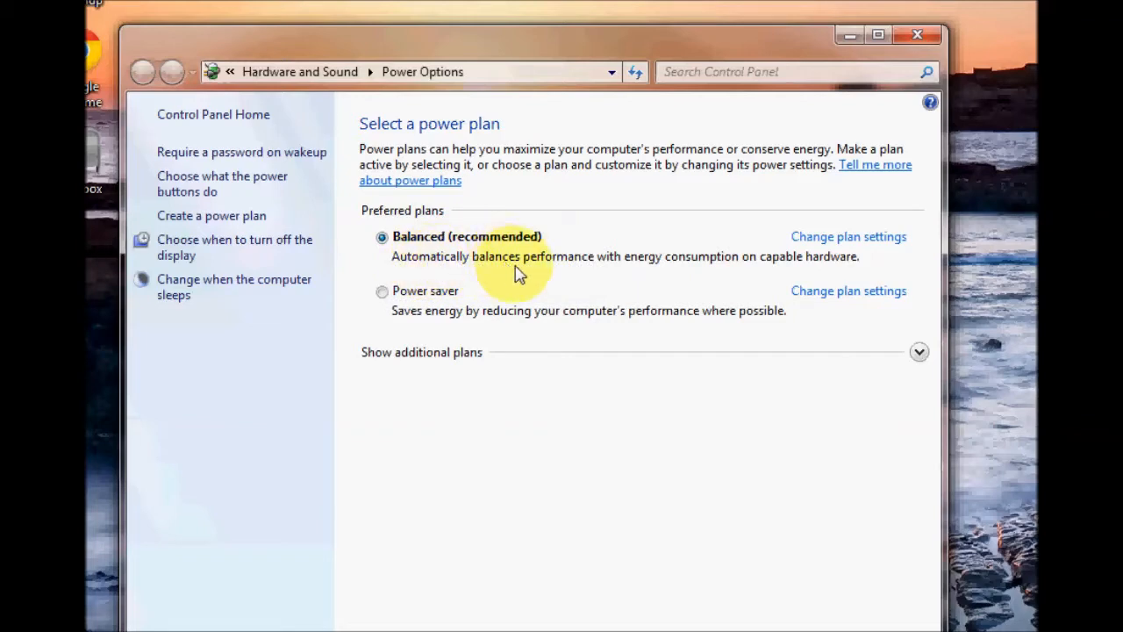
mouse_move(394, 287)
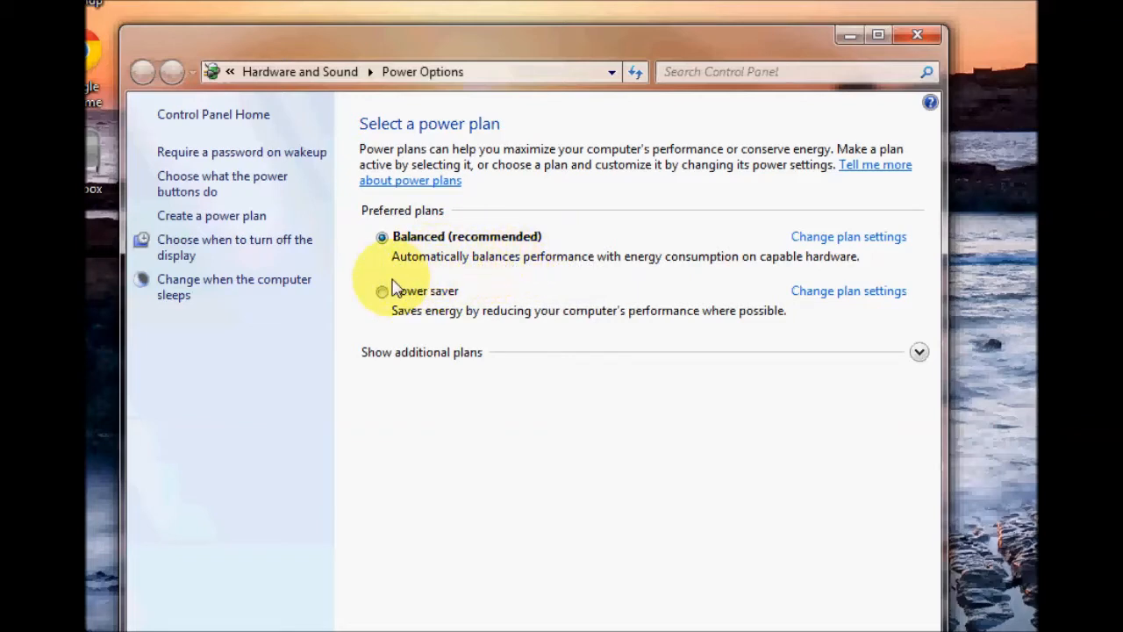
mouse_move(439, 303)
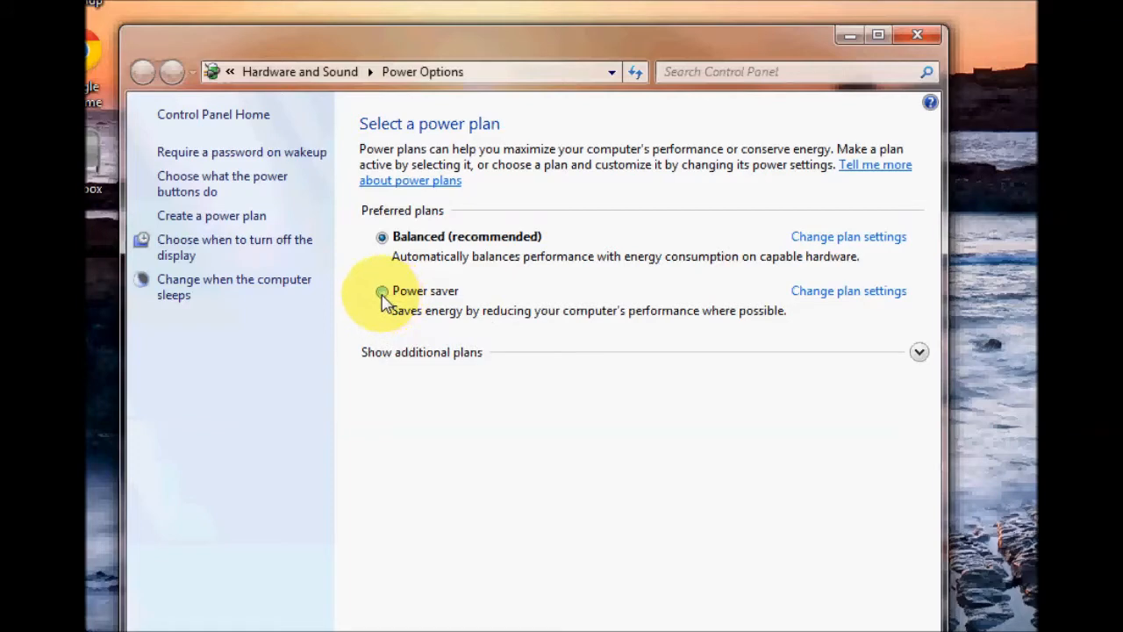
left_click(382, 290)
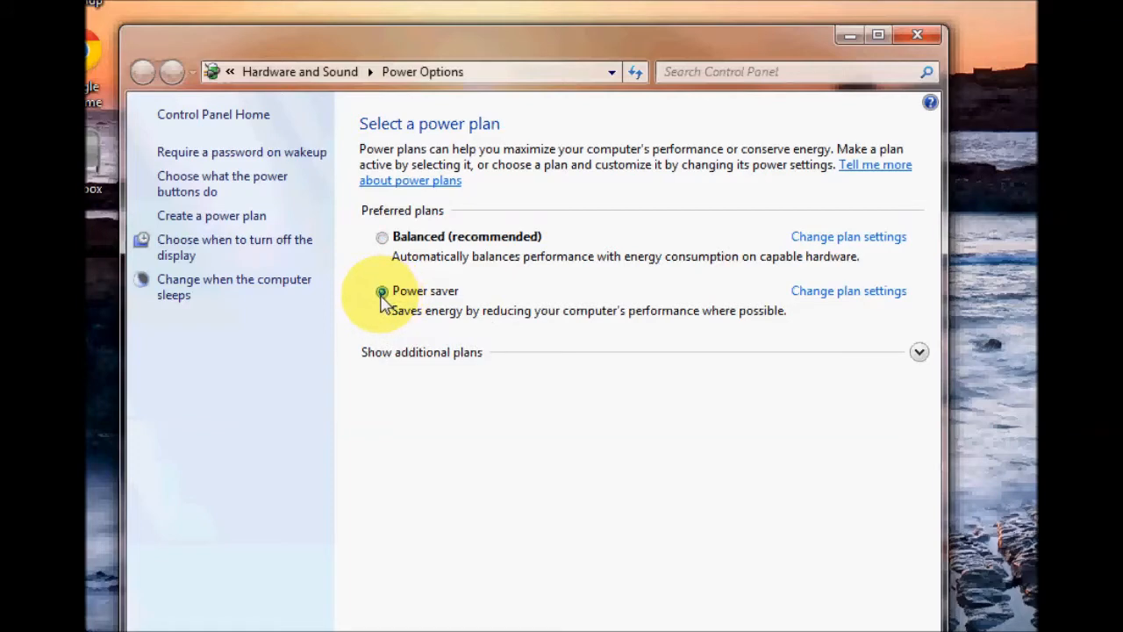
left_click(381, 290)
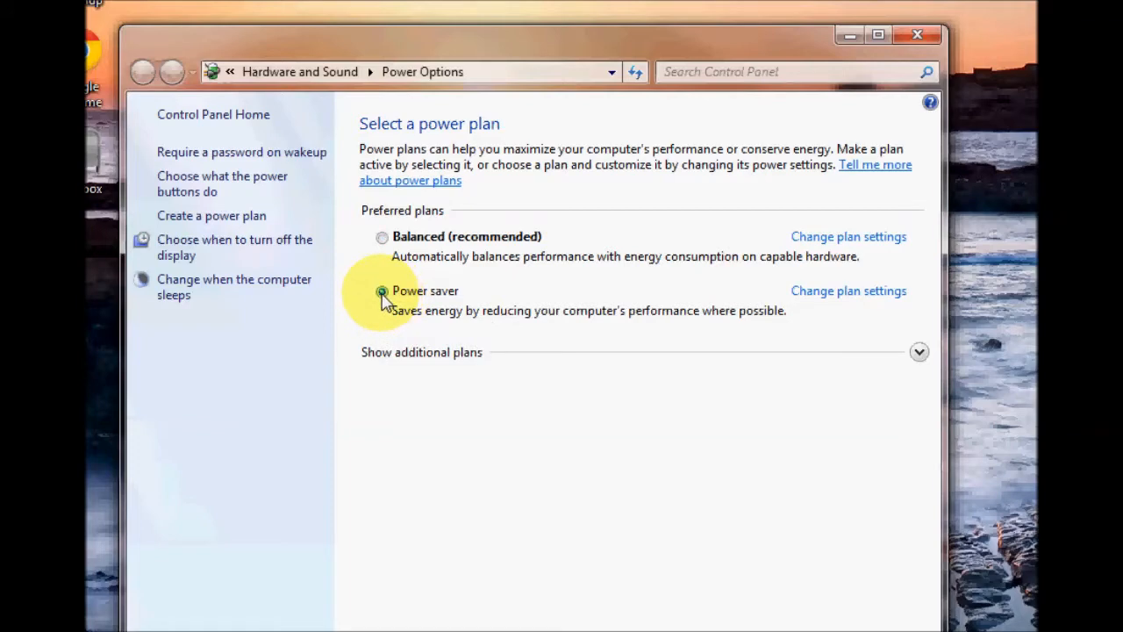
left_click(382, 237)
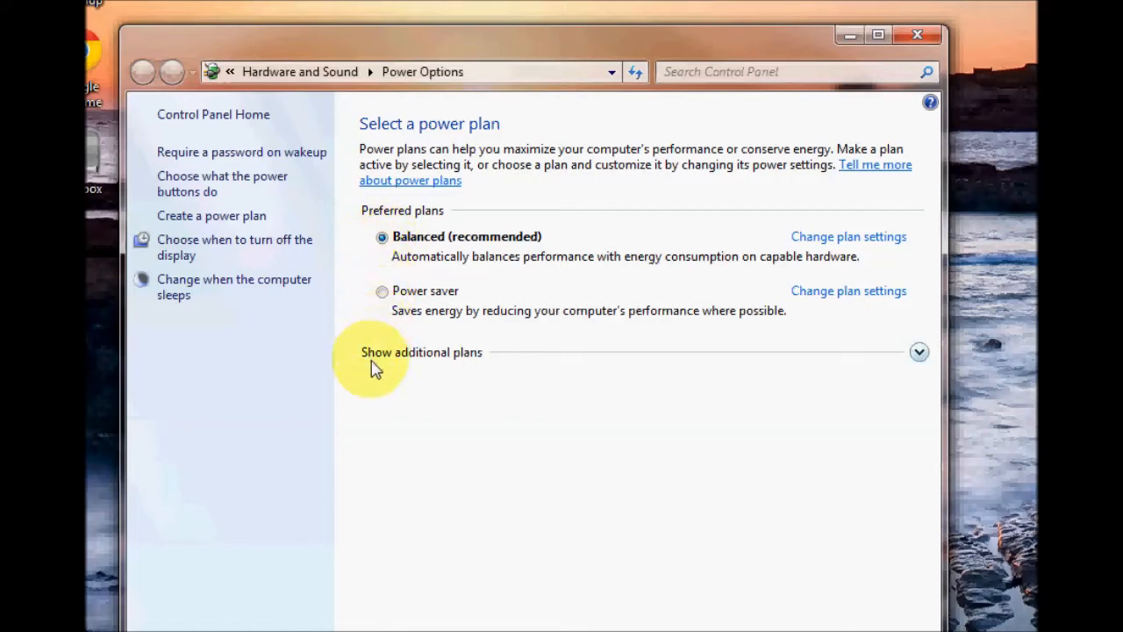
mouse_move(516, 366)
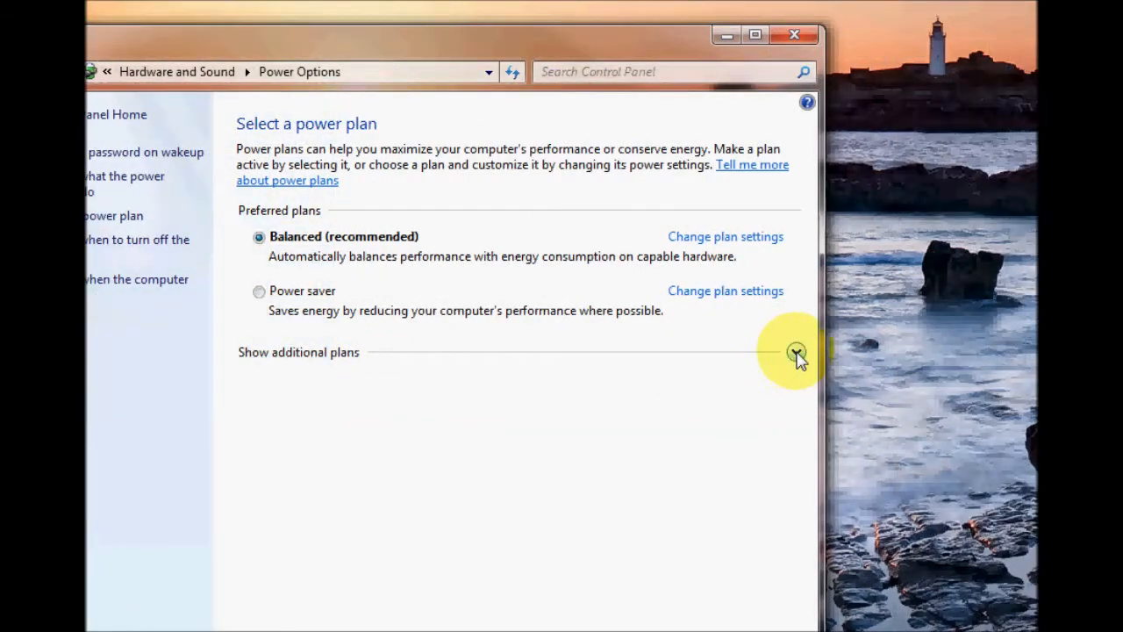
Expand 'Show additional plans' to reveal the High performance plan while Balanced stays active
left_click(795, 352)
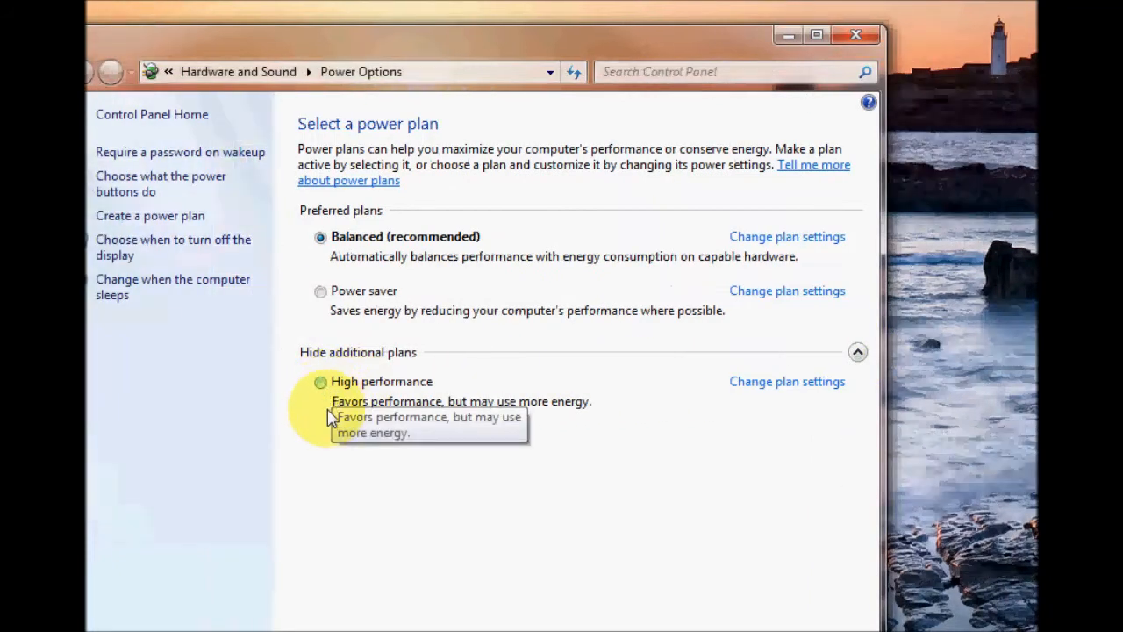
mouse_move(405, 412)
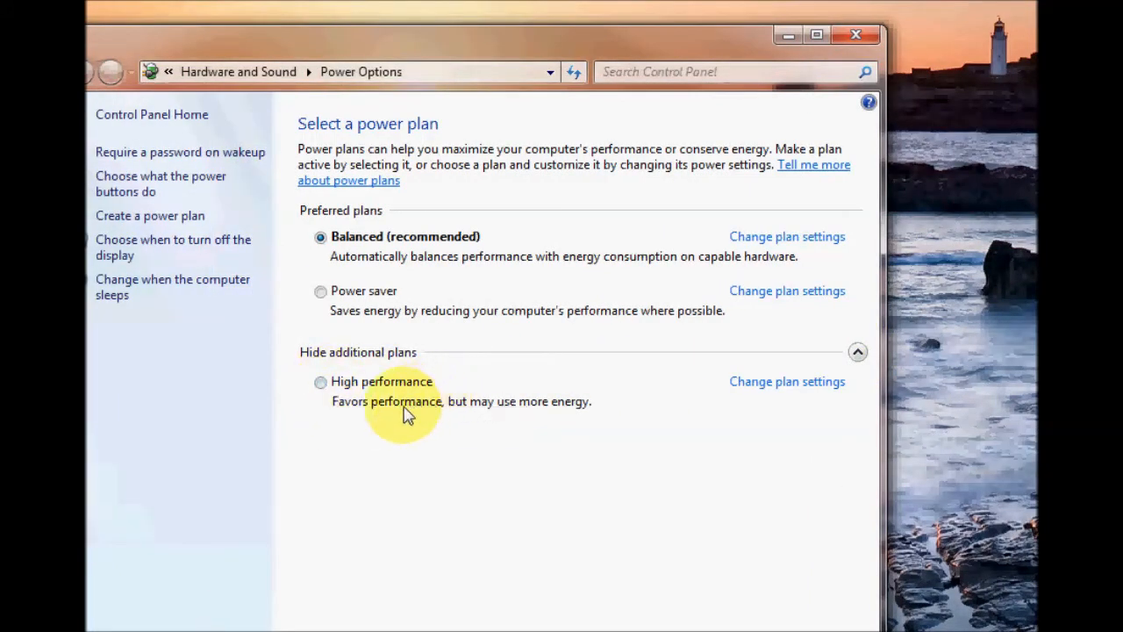
mouse_move(368, 421)
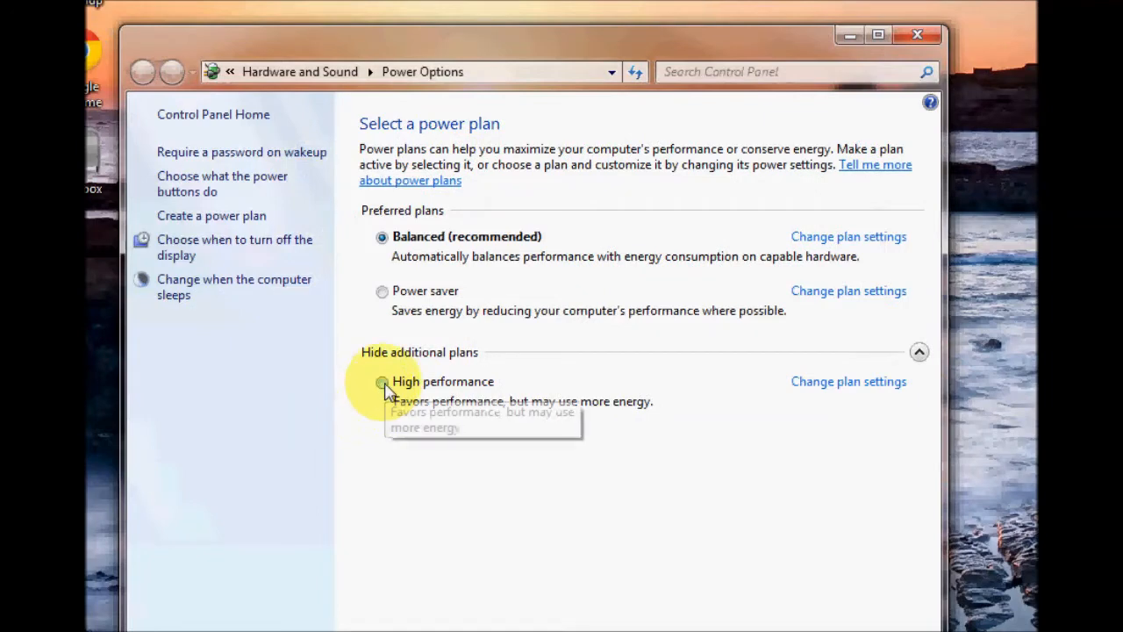
left_click(381, 382)
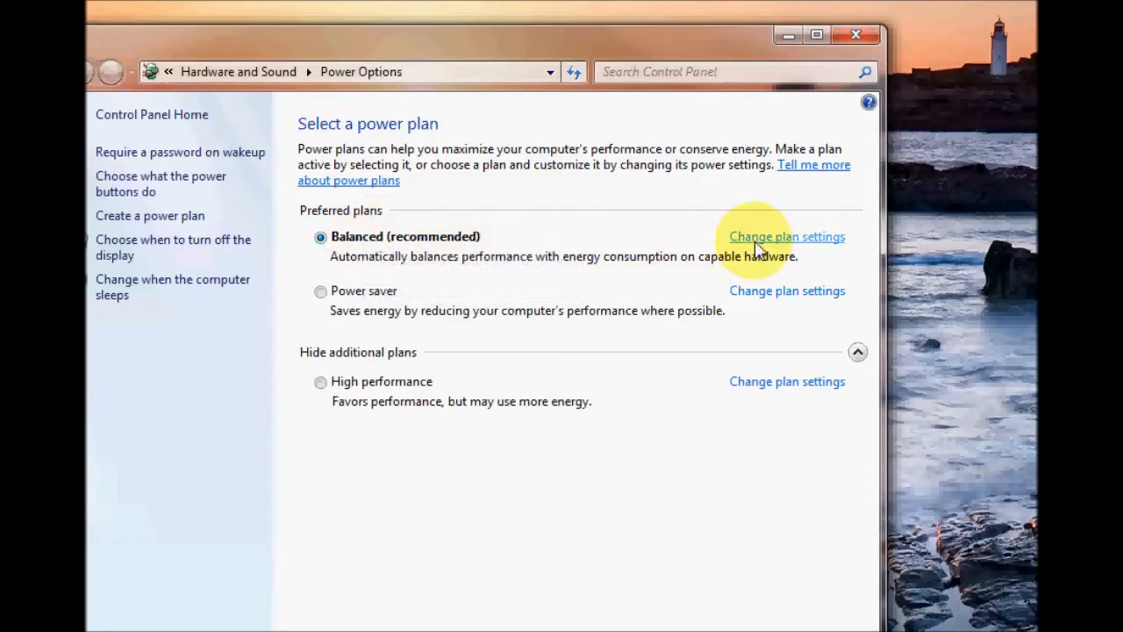
left_click(786, 236)
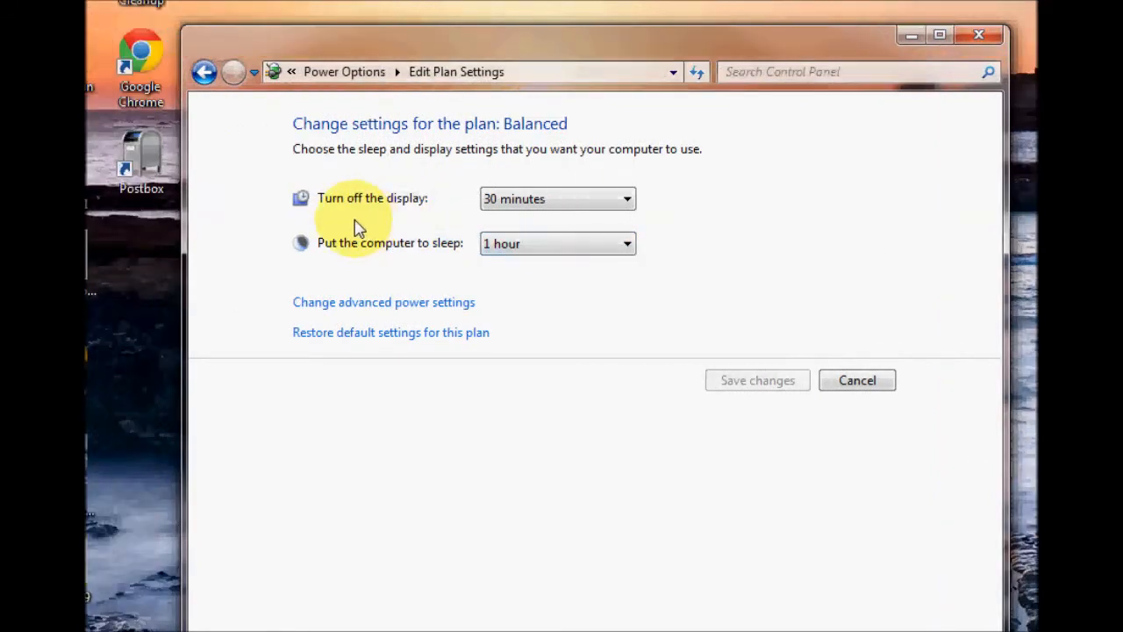
mouse_move(328, 218)
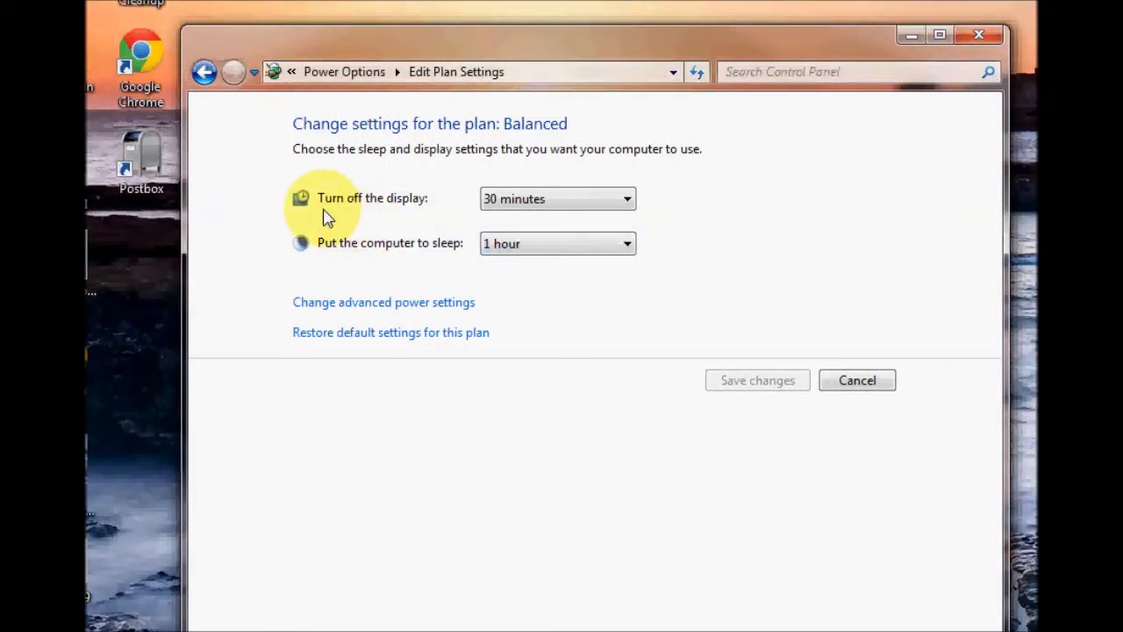
mouse_move(627, 198)
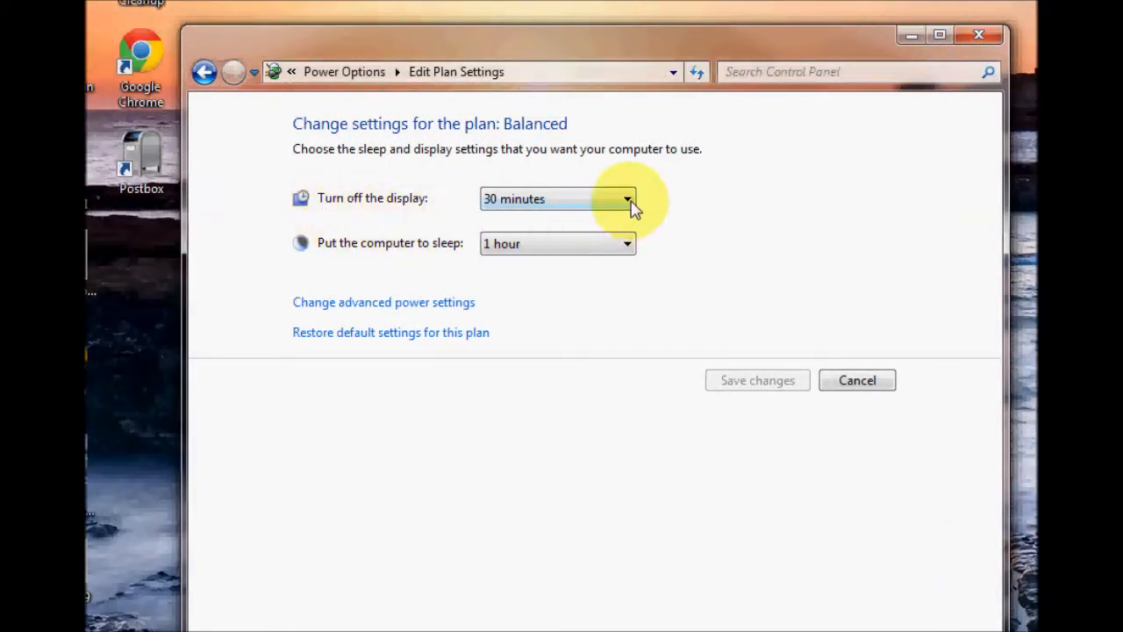
left_click(625, 198)
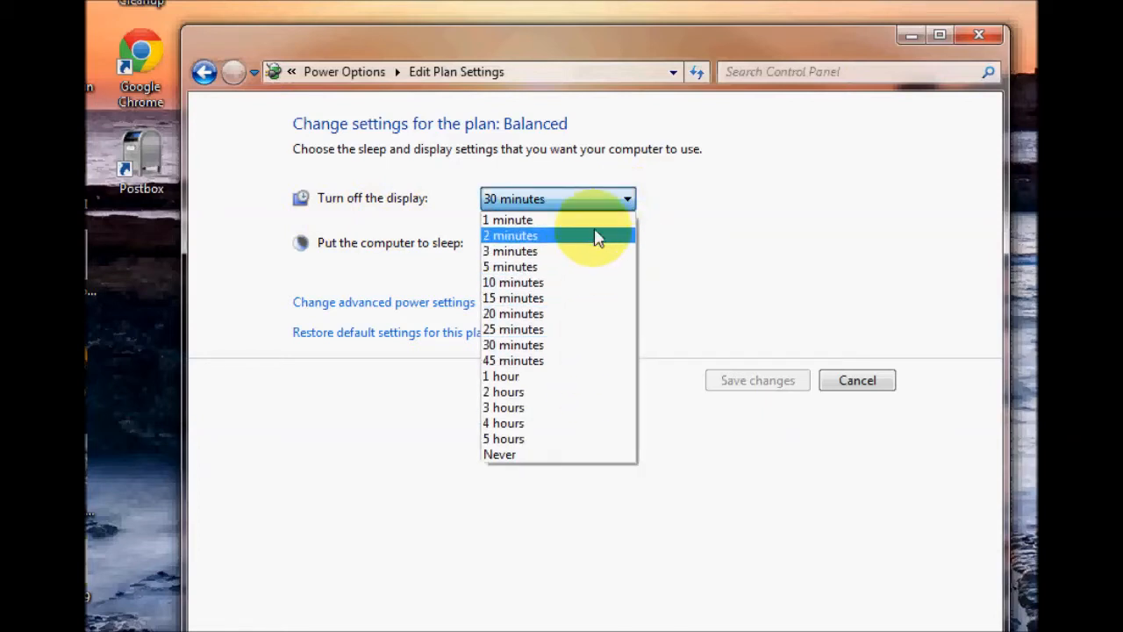
mouse_move(513, 344)
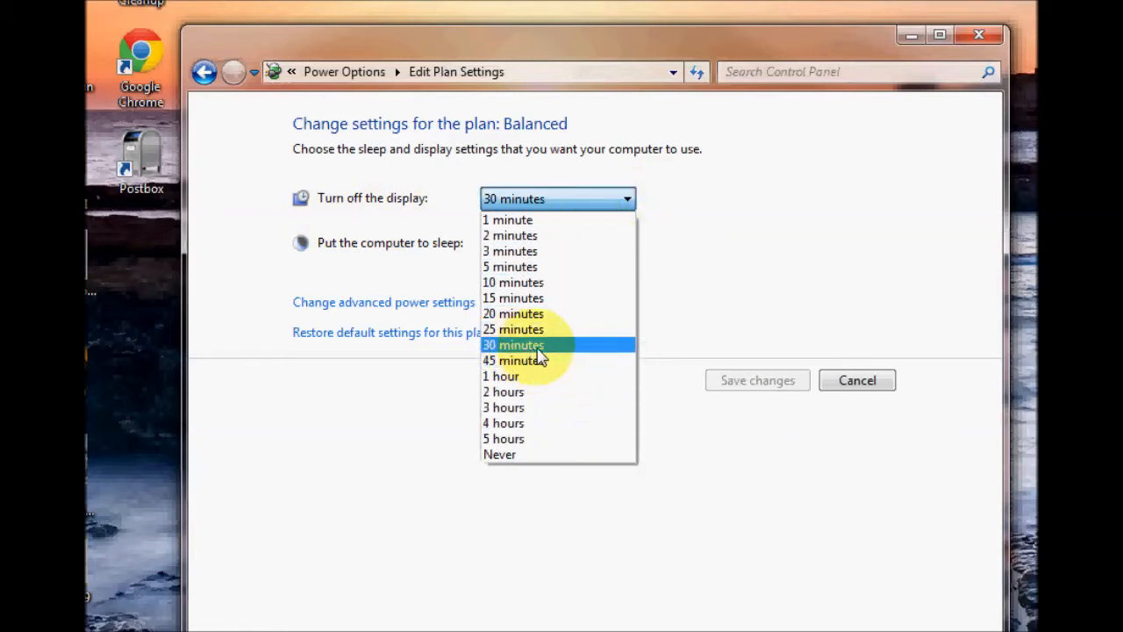
mouse_move(536, 453)
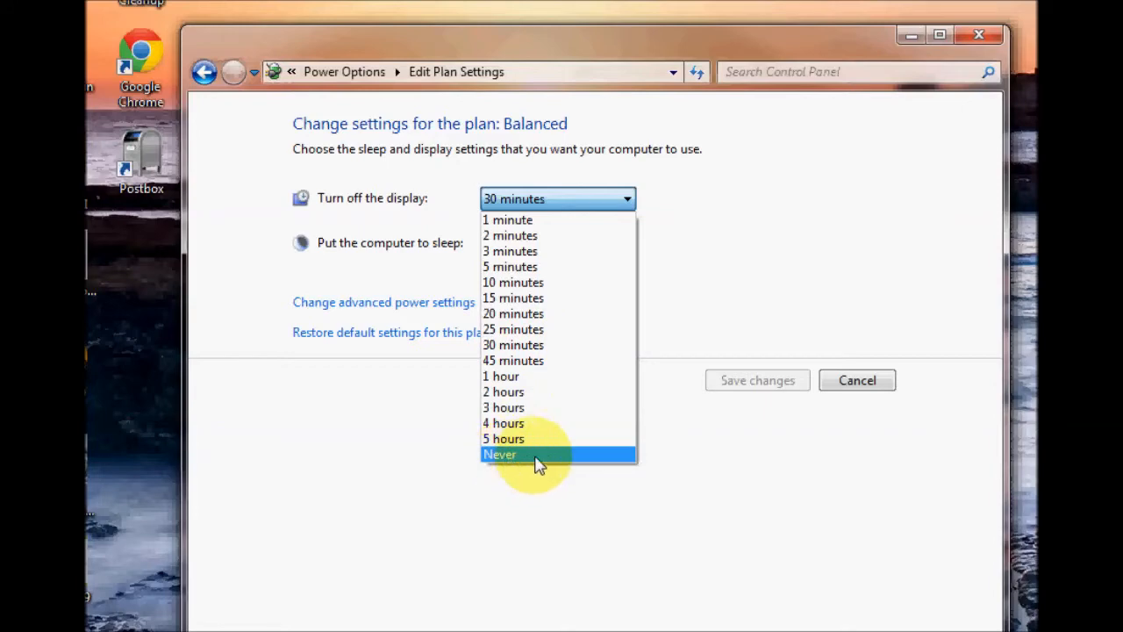
mouse_move(565, 465)
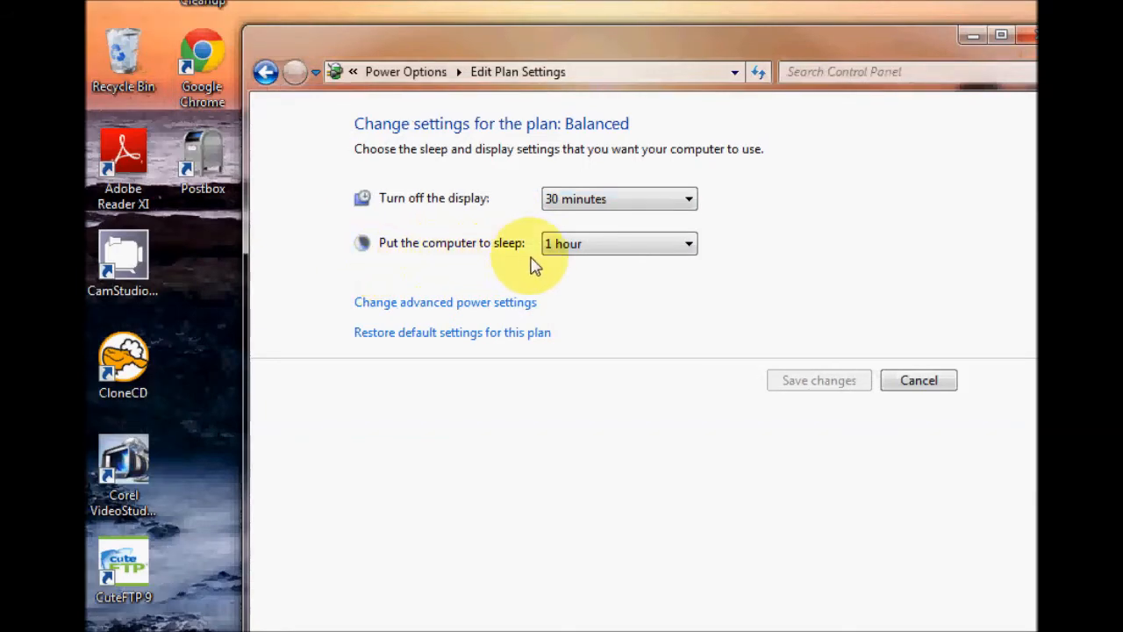
left_click(620, 243)
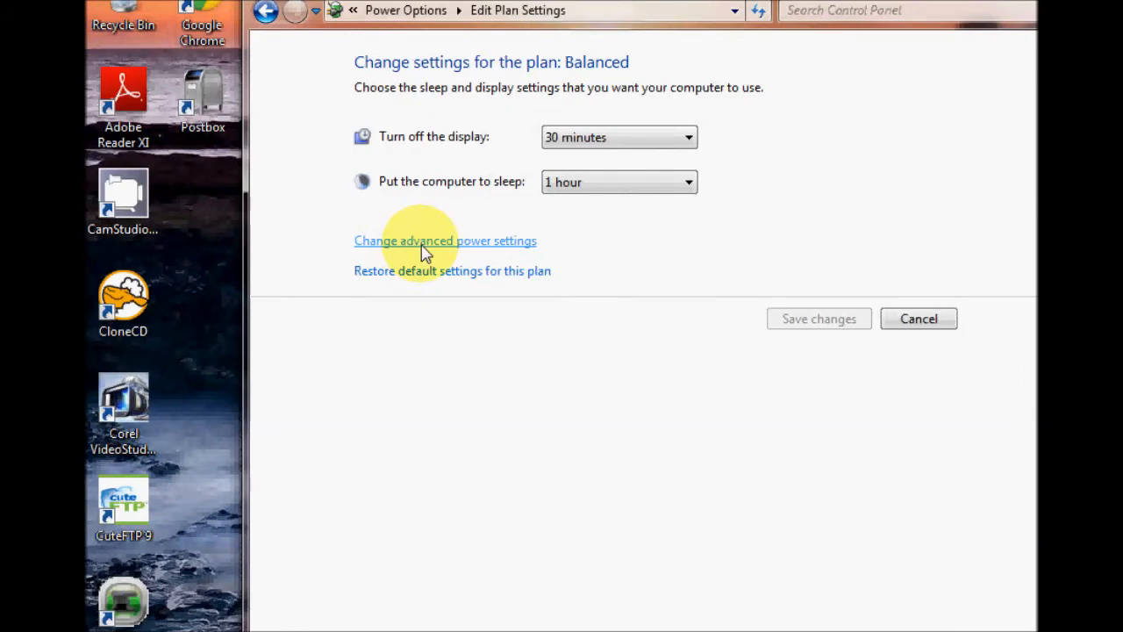
mouse_move(513, 253)
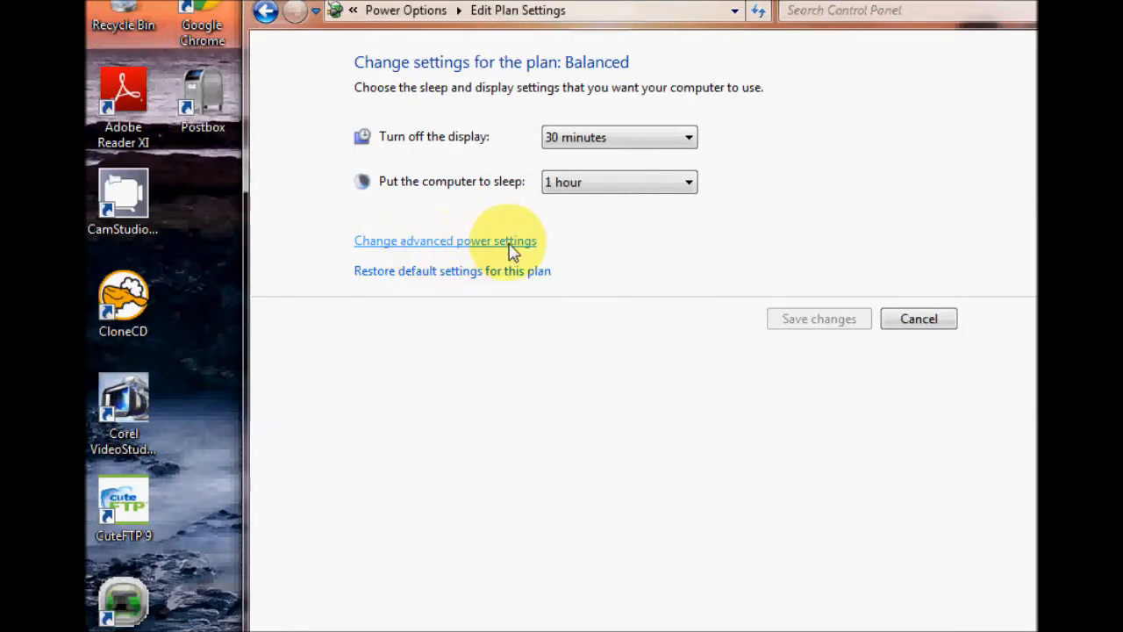
left_click(446, 240)
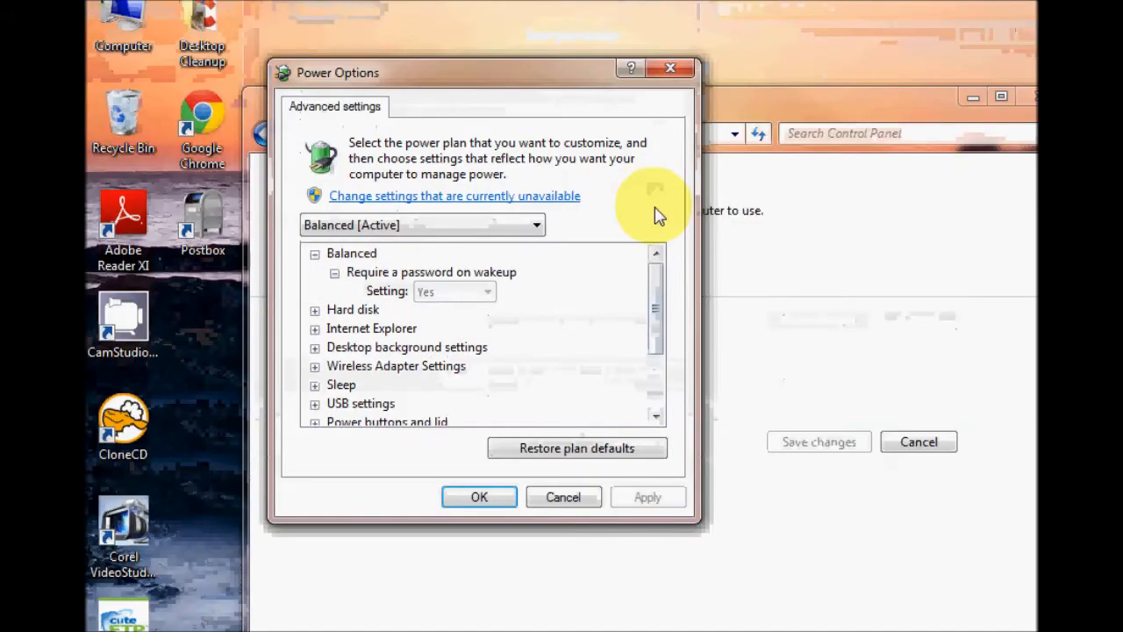
mouse_move(535, 272)
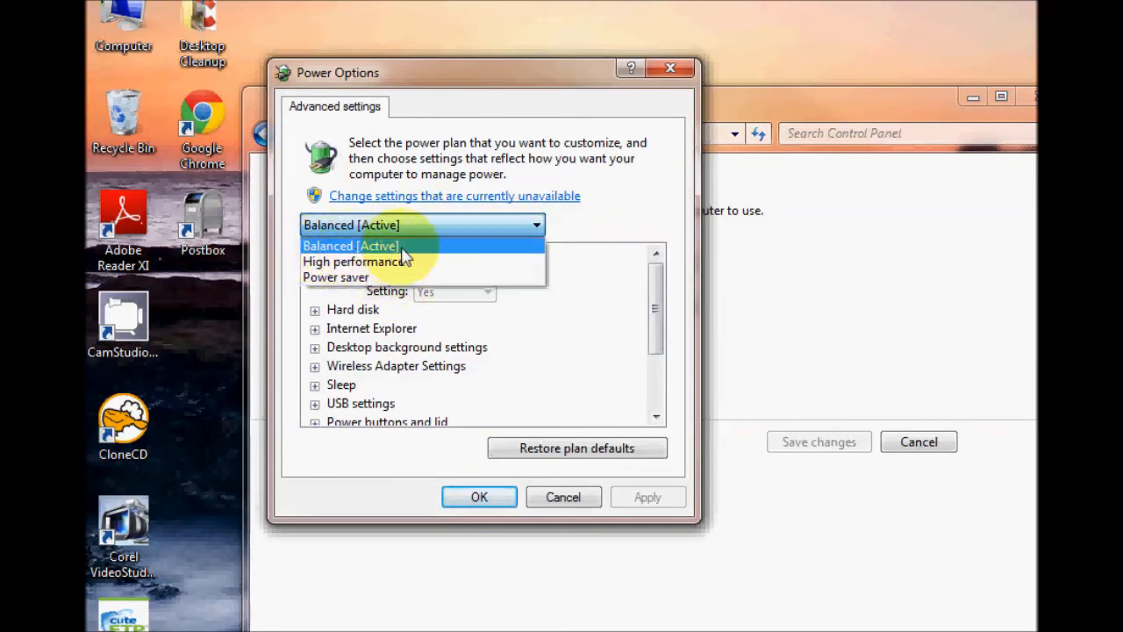
left_click(351, 246)
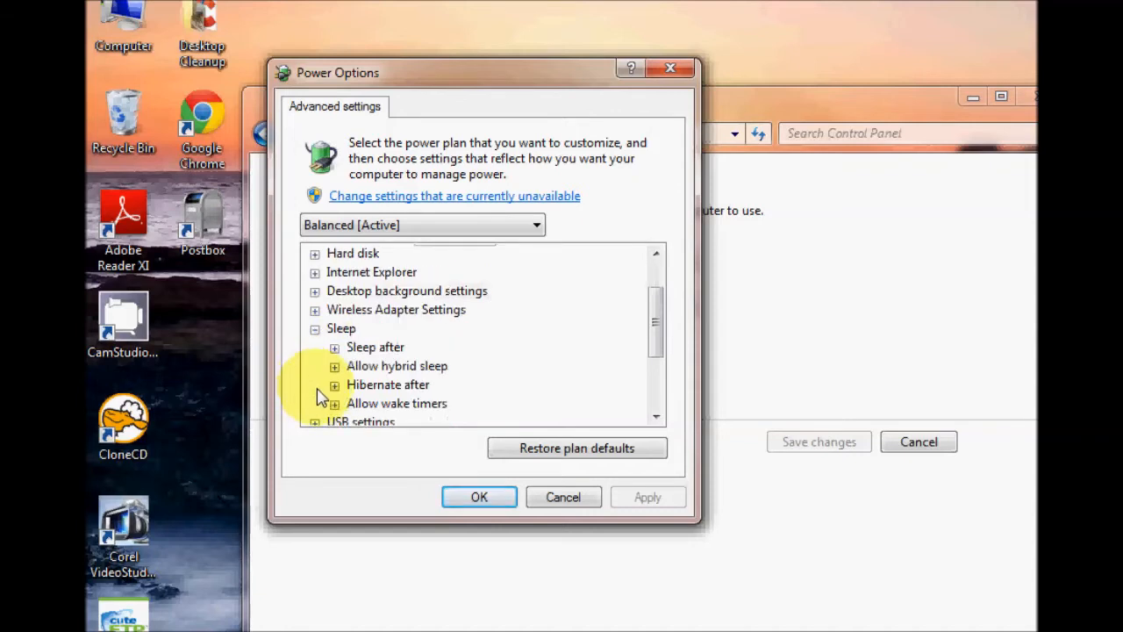
mouse_move(369, 395)
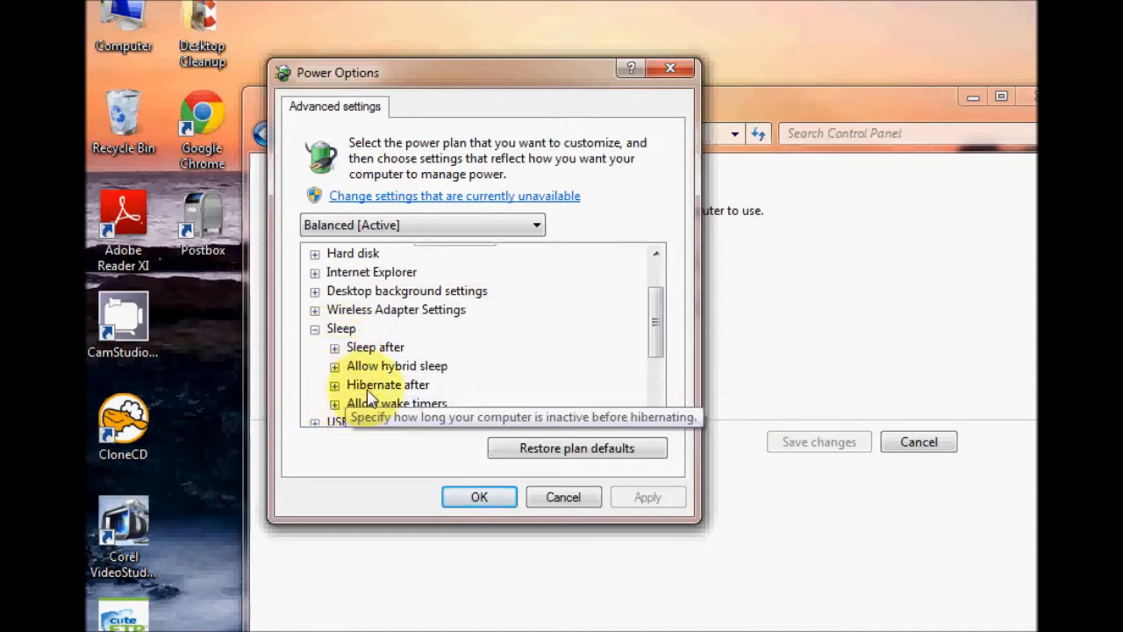
mouse_move(336, 370)
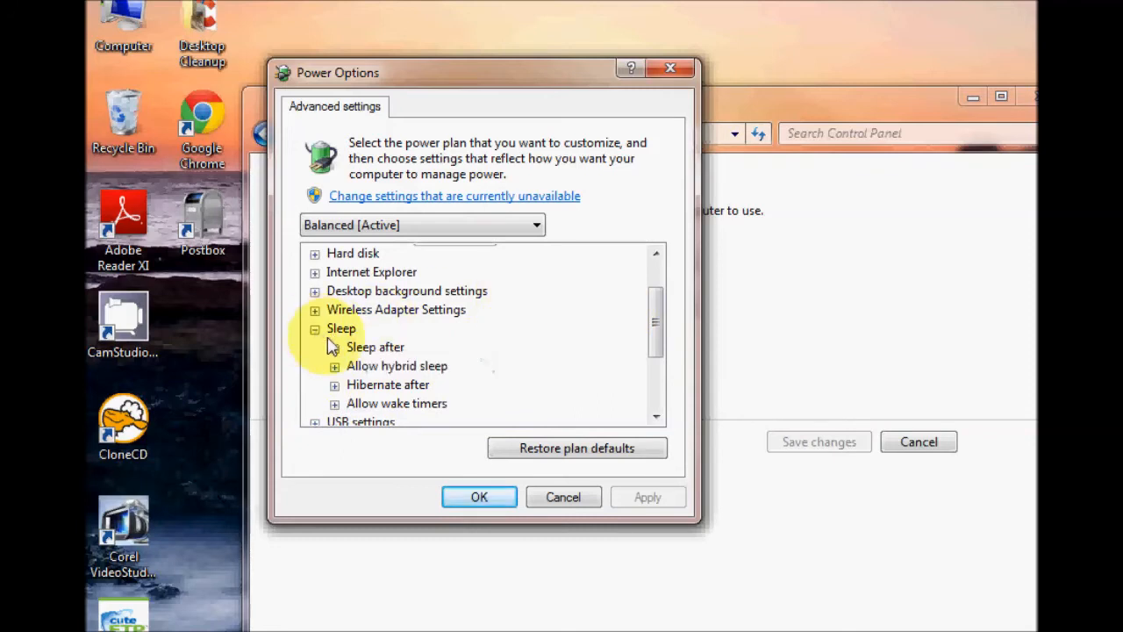
left_click(314, 328)
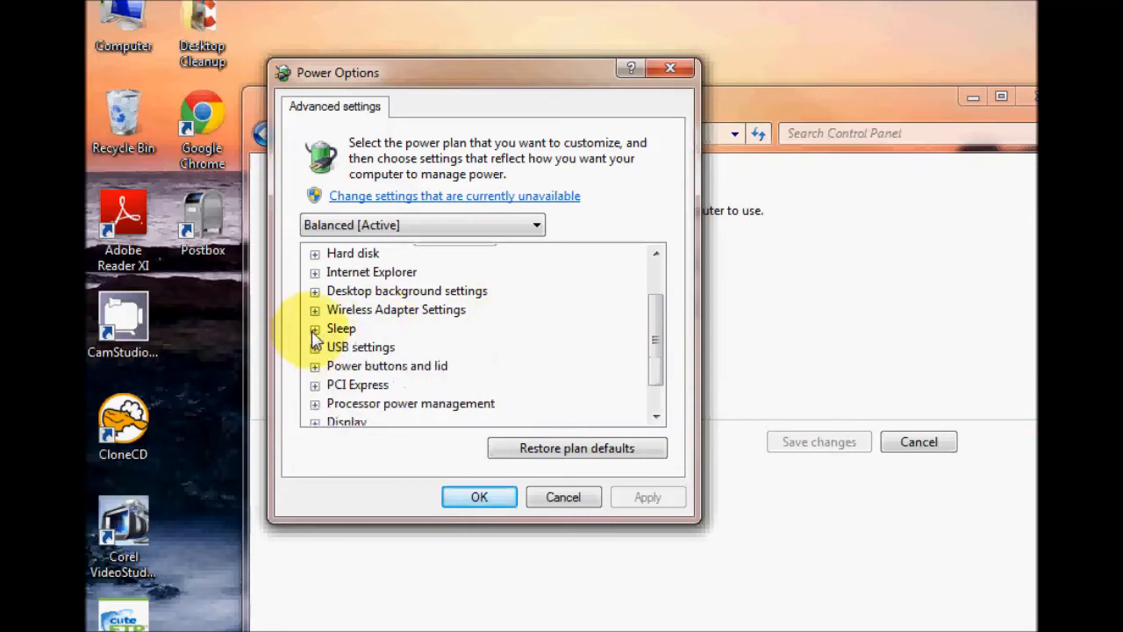
left_click(315, 309)
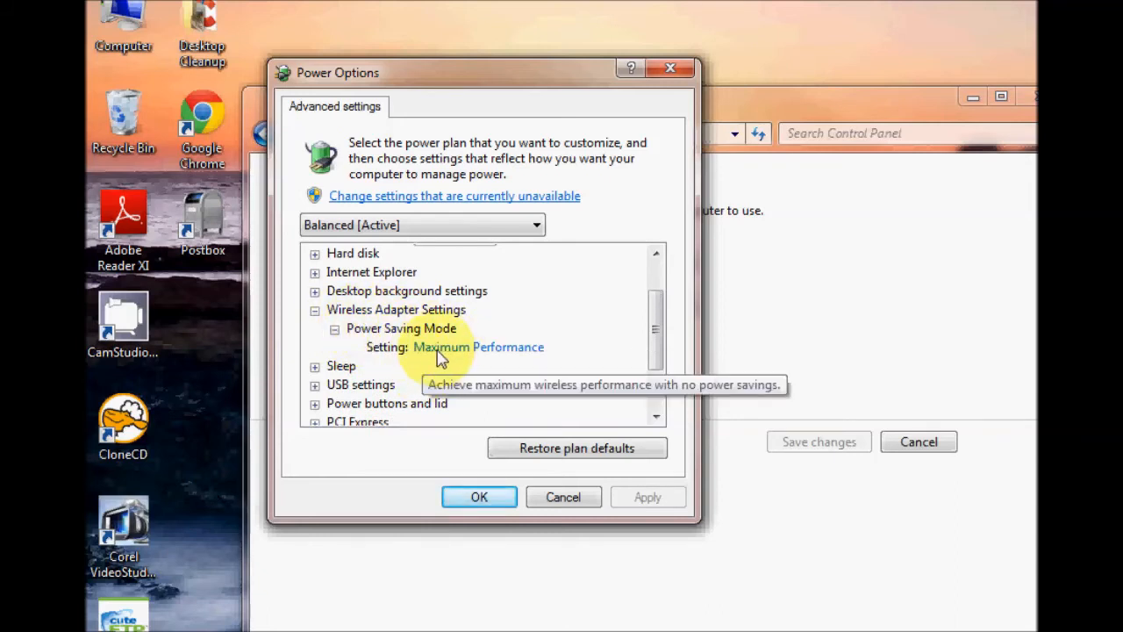
mouse_move(434, 359)
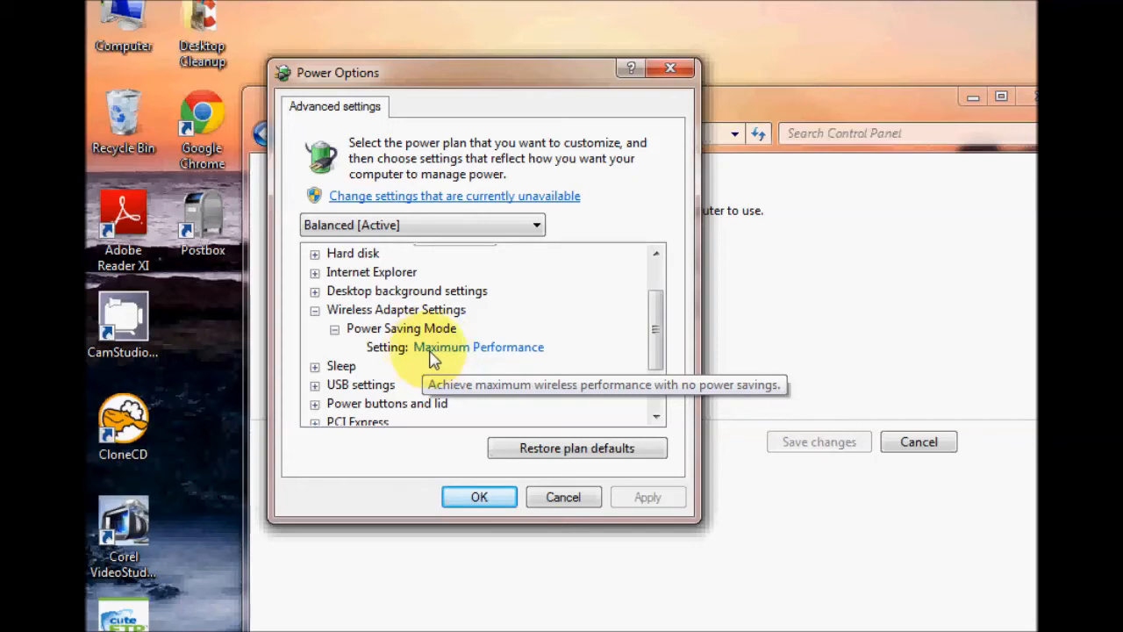
left_click(479, 348)
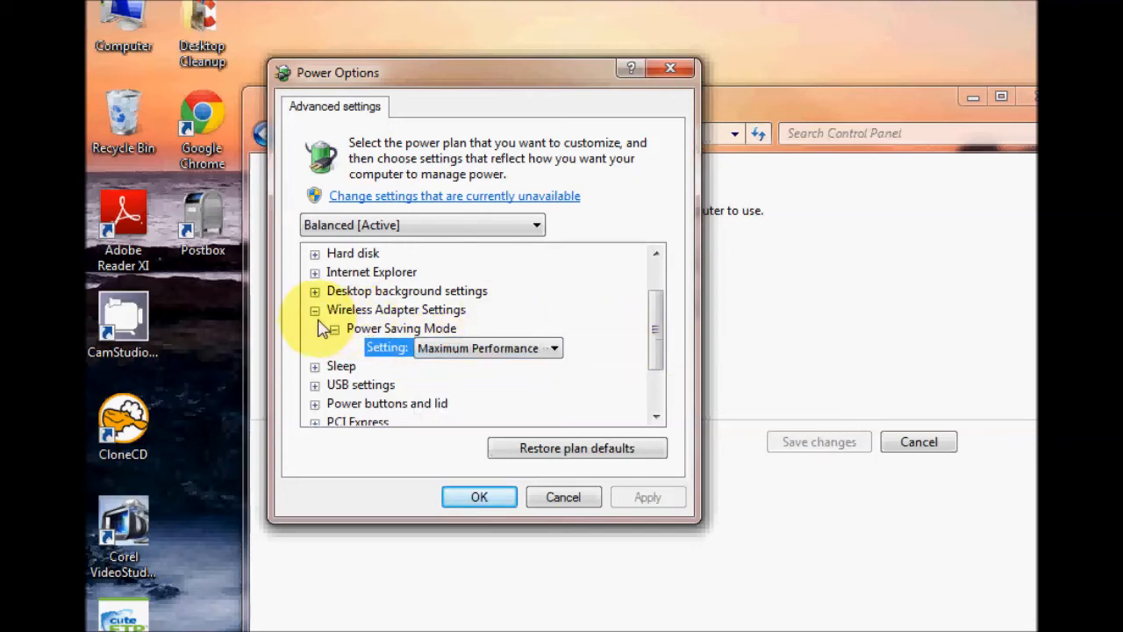
left_click(314, 309)
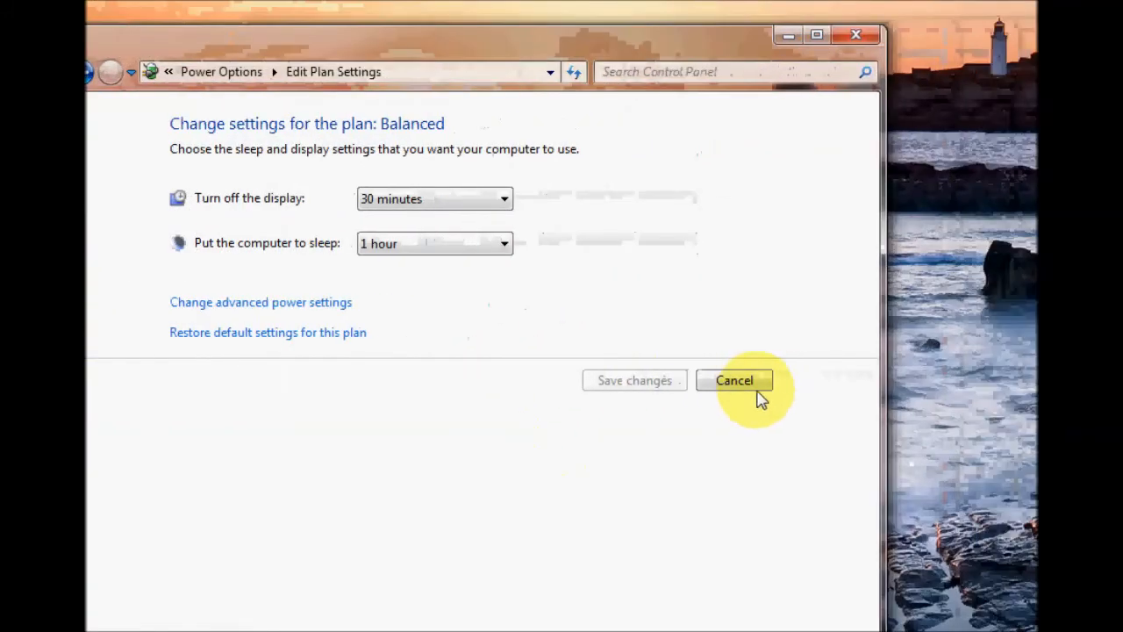
mouse_move(542, 364)
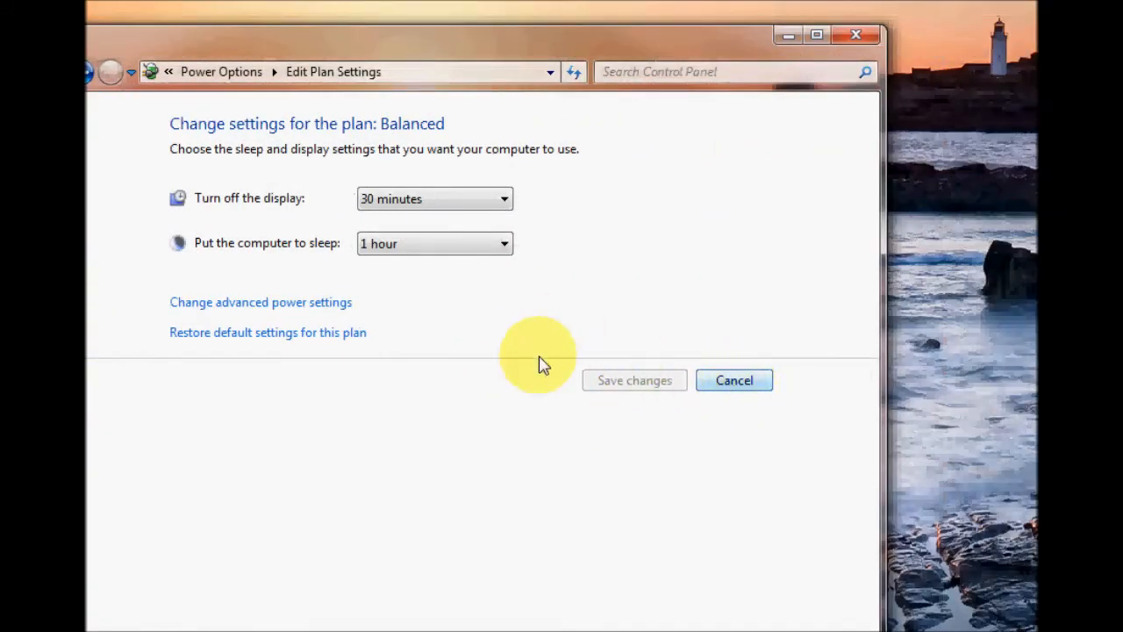
mouse_move(635, 387)
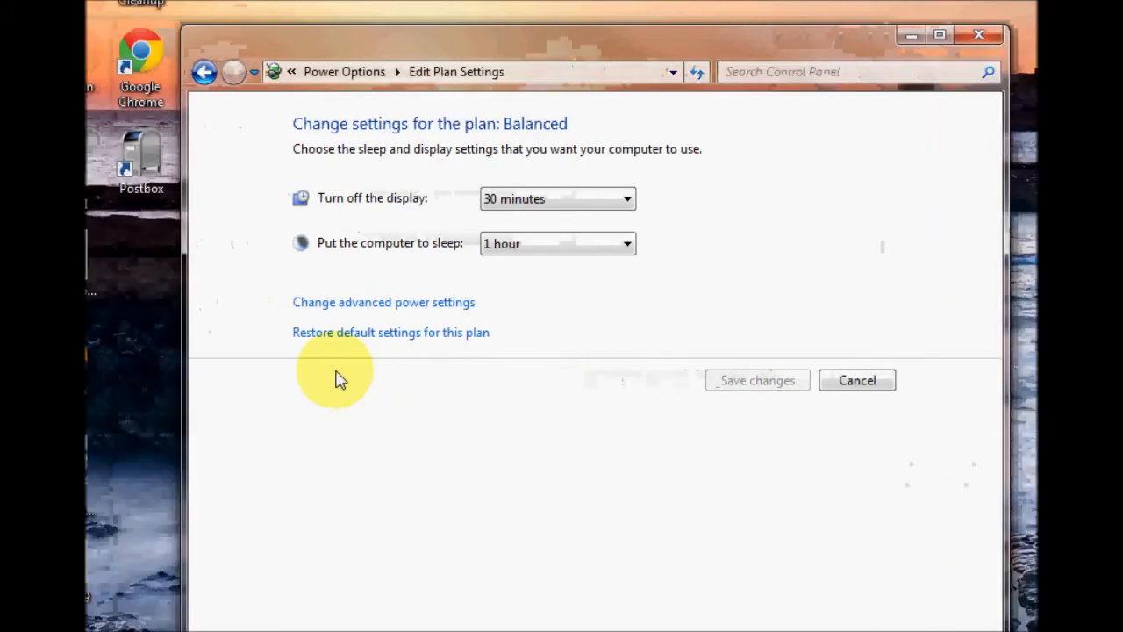
mouse_move(386, 380)
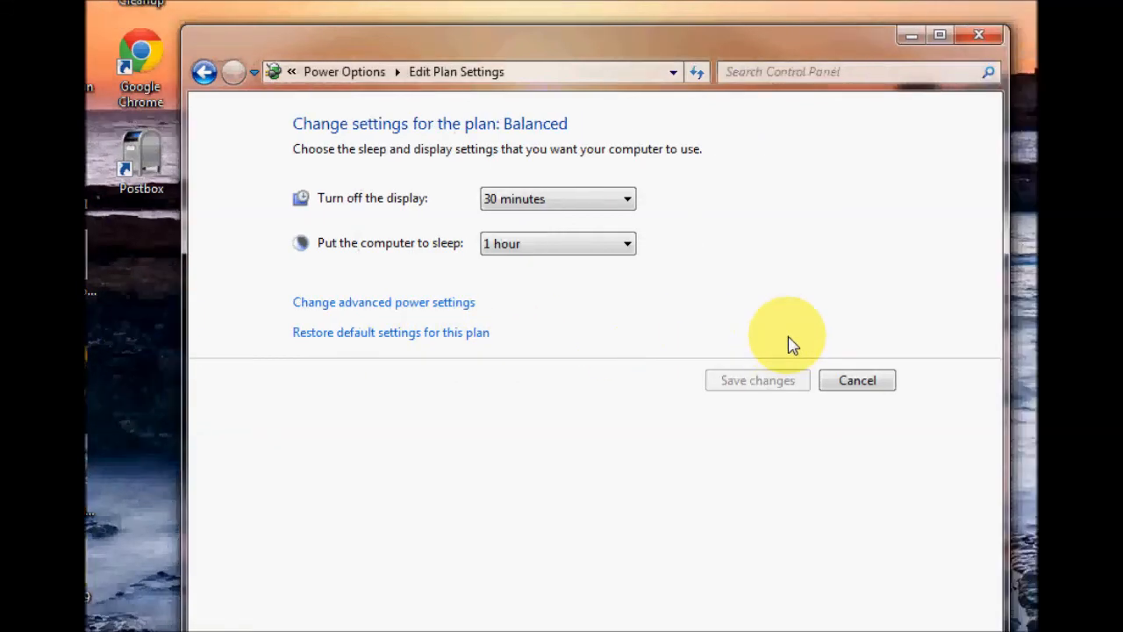
Cancel out of Edit Plan Settings so Balanced remains unchanged and active
left_click(856, 380)
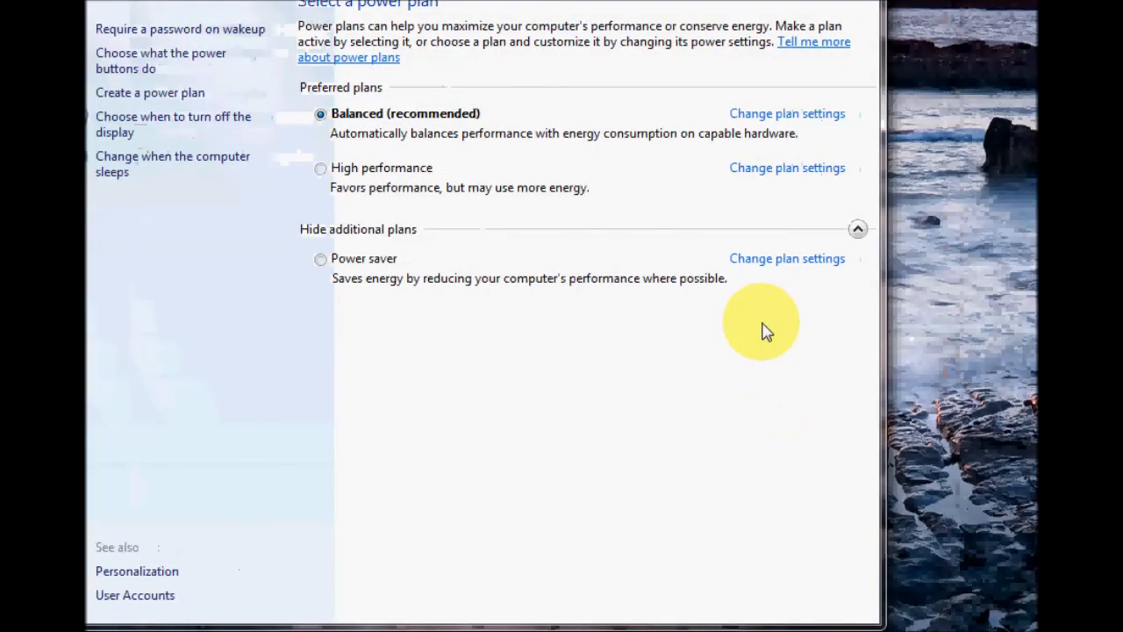